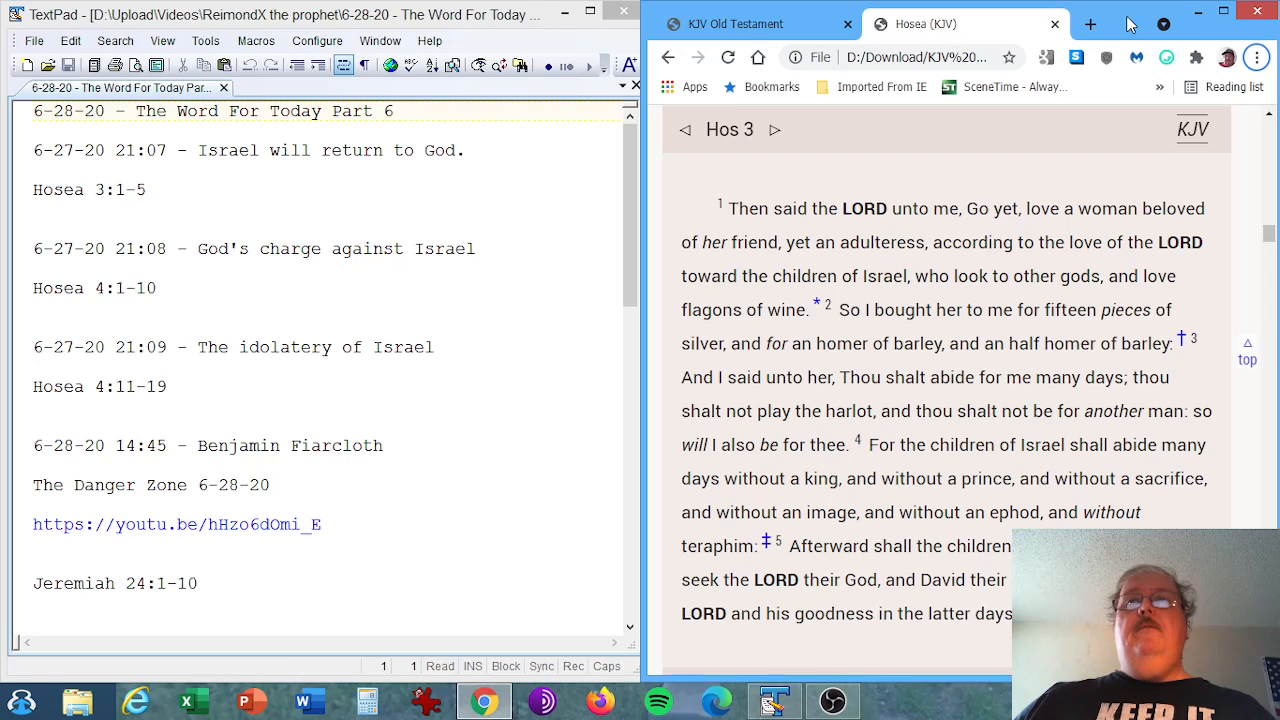
Step: Scroll to the final verse of Hosea 3 so the Hos 4 heading comes into view
{"action": "scroll", "scroll_direction": "down", "scroll_amount": 3}
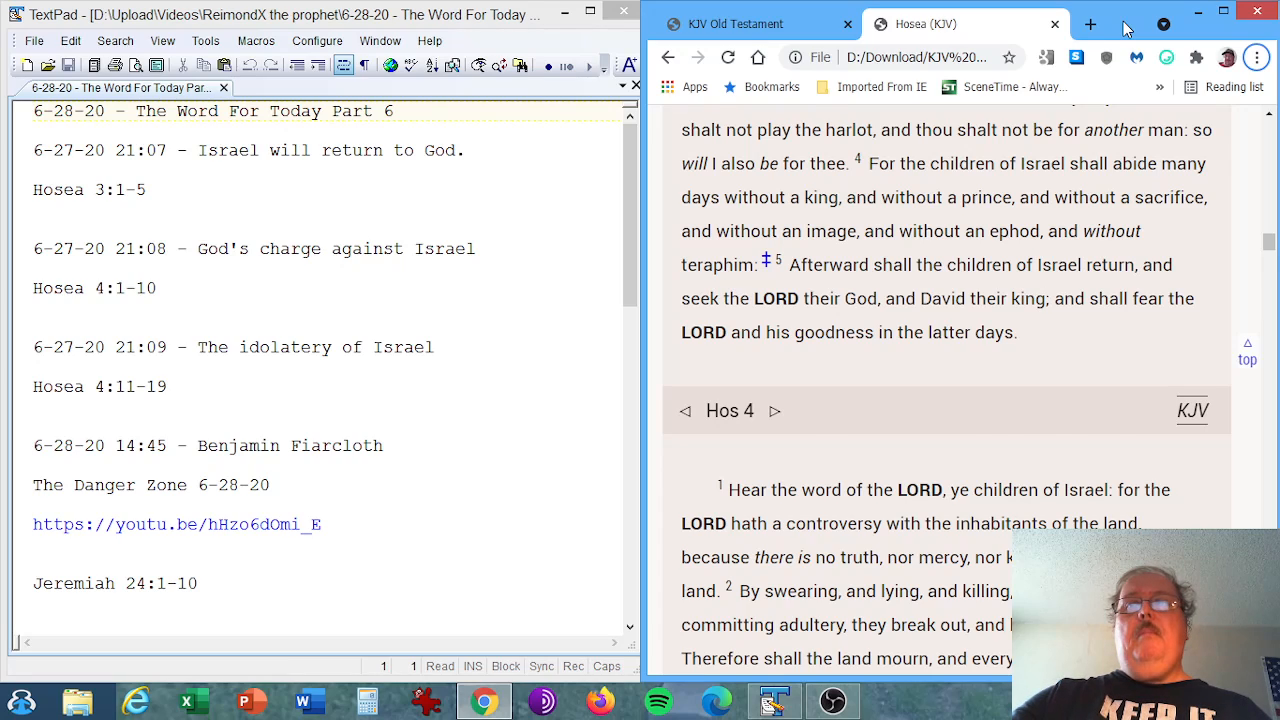
Step: Scroll through Hosea 4 verses 1–11, ending at the whoredom and wine verse
{"action": "scroll", "scroll_direction": "down", "scroll_amount": 3}
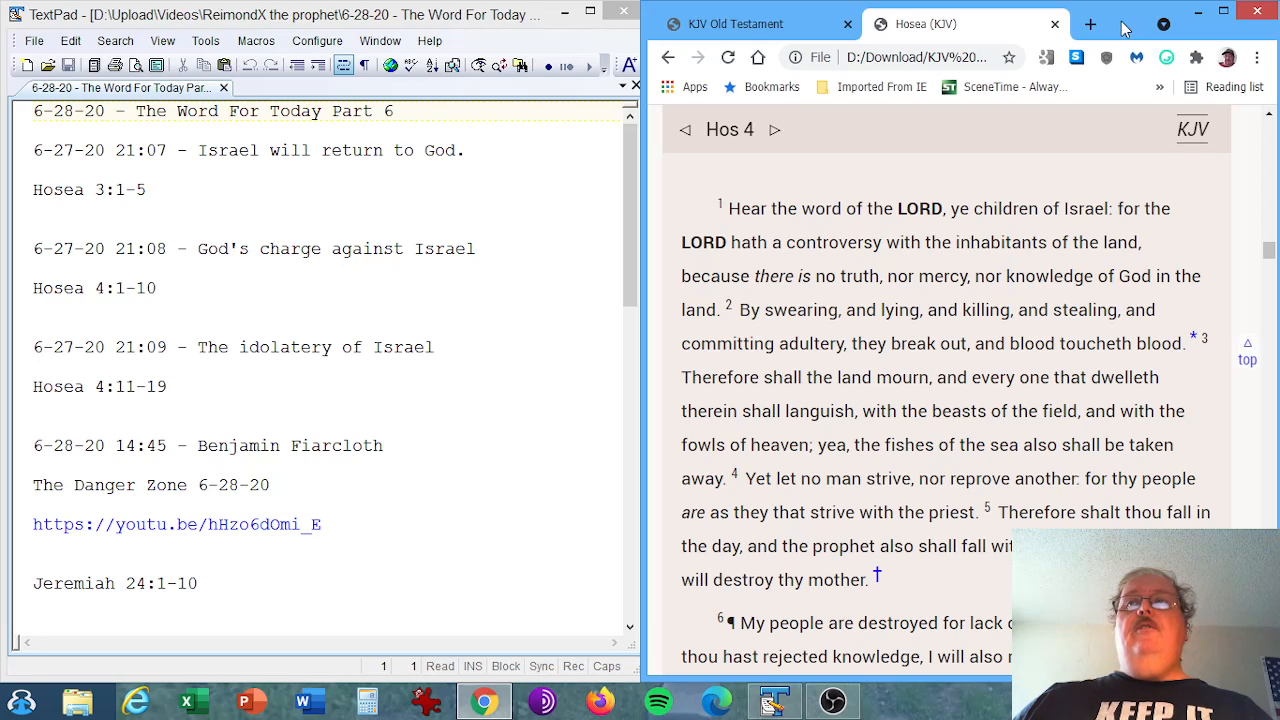
{"action": "scroll", "scroll_direction": "down", "scroll_amount": 3}
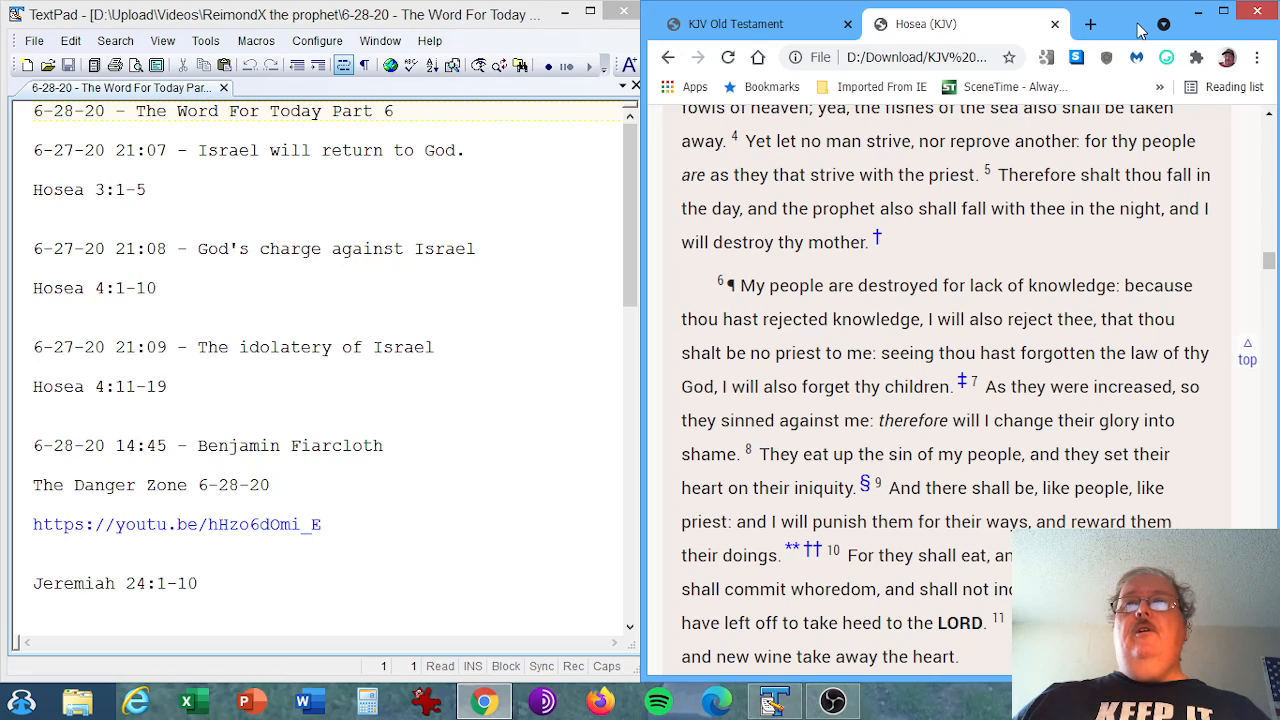
{"action": "scroll", "scroll_direction": "down", "scroll_amount": 3}
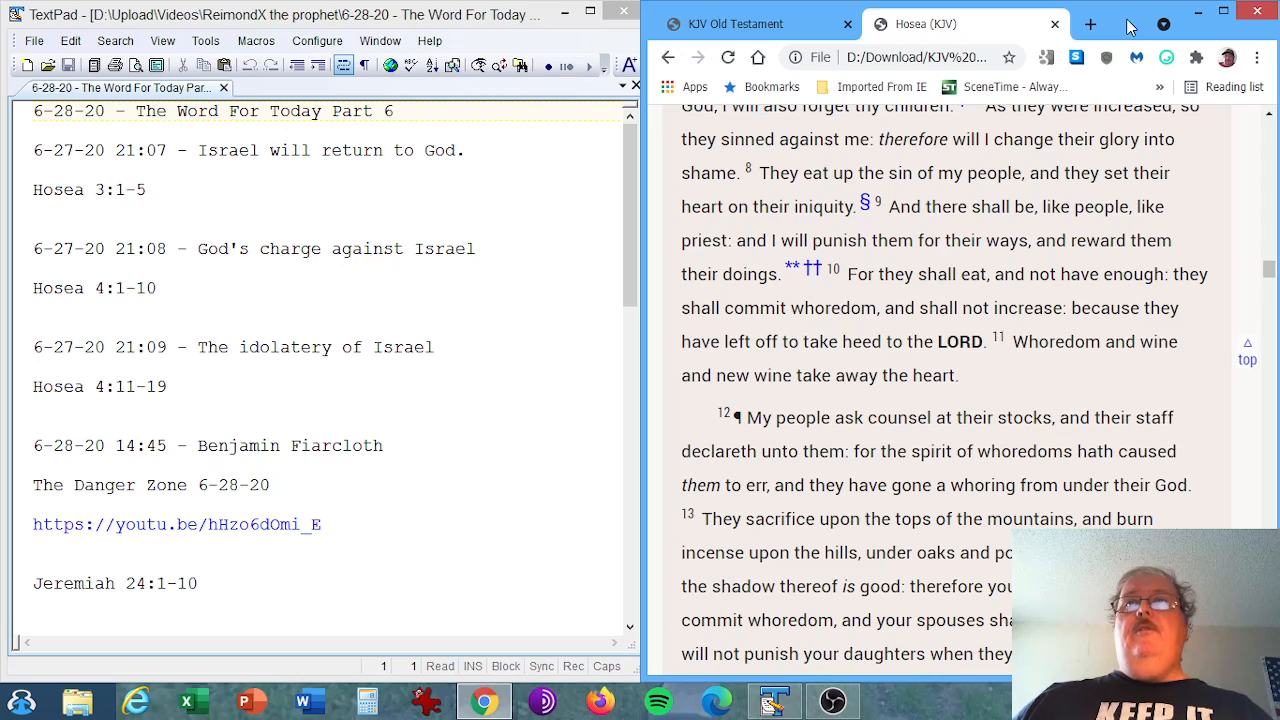
Step: Scroll through the remainder of Hosea 4 to its closing verse about their sacrifices
{"action": "scroll", "scroll_direction": "down", "scroll_amount": 3}
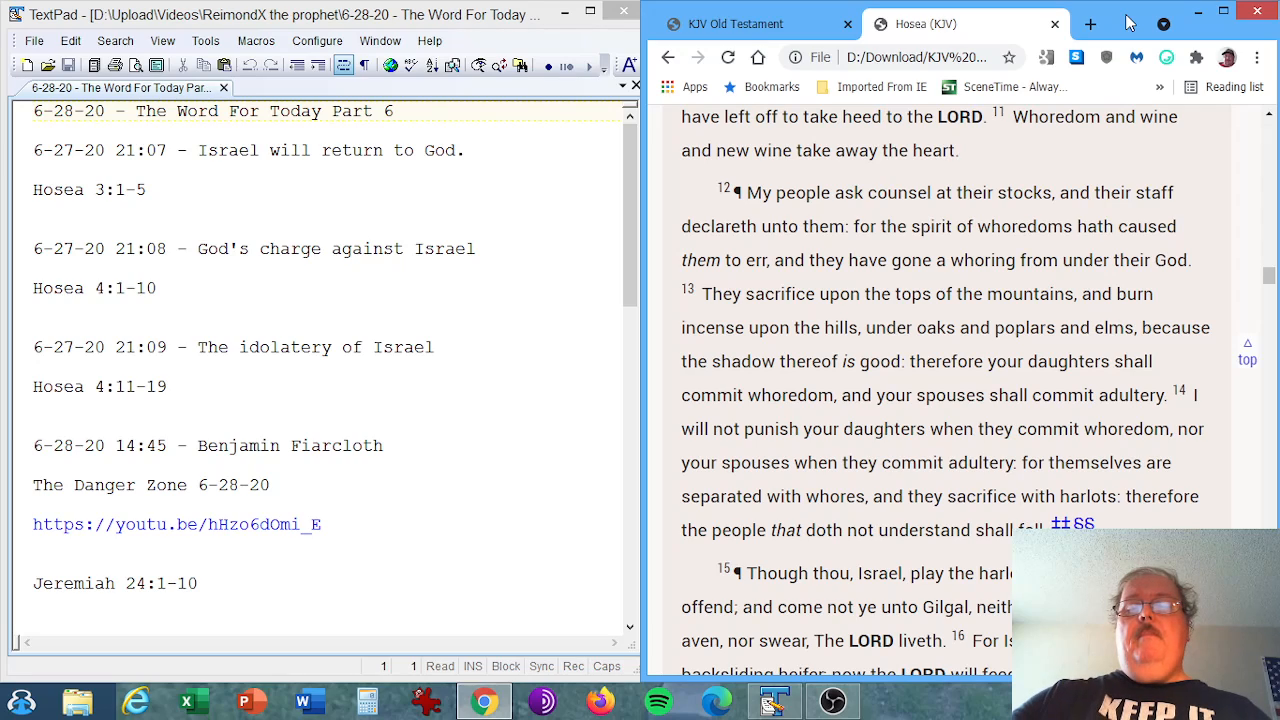
{"action": "scroll", "scroll_direction": "down", "scroll_amount": 3}
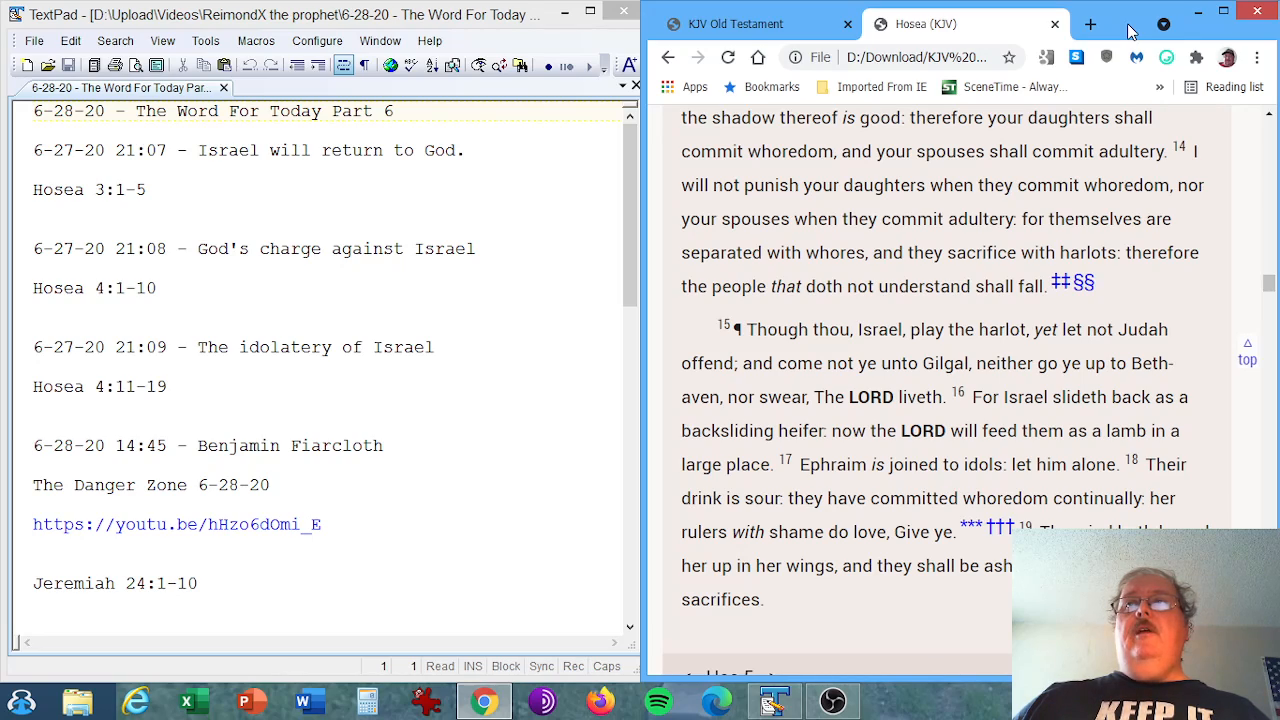
{"action": "scroll", "scroll_direction": "down", "scroll_amount": 3}
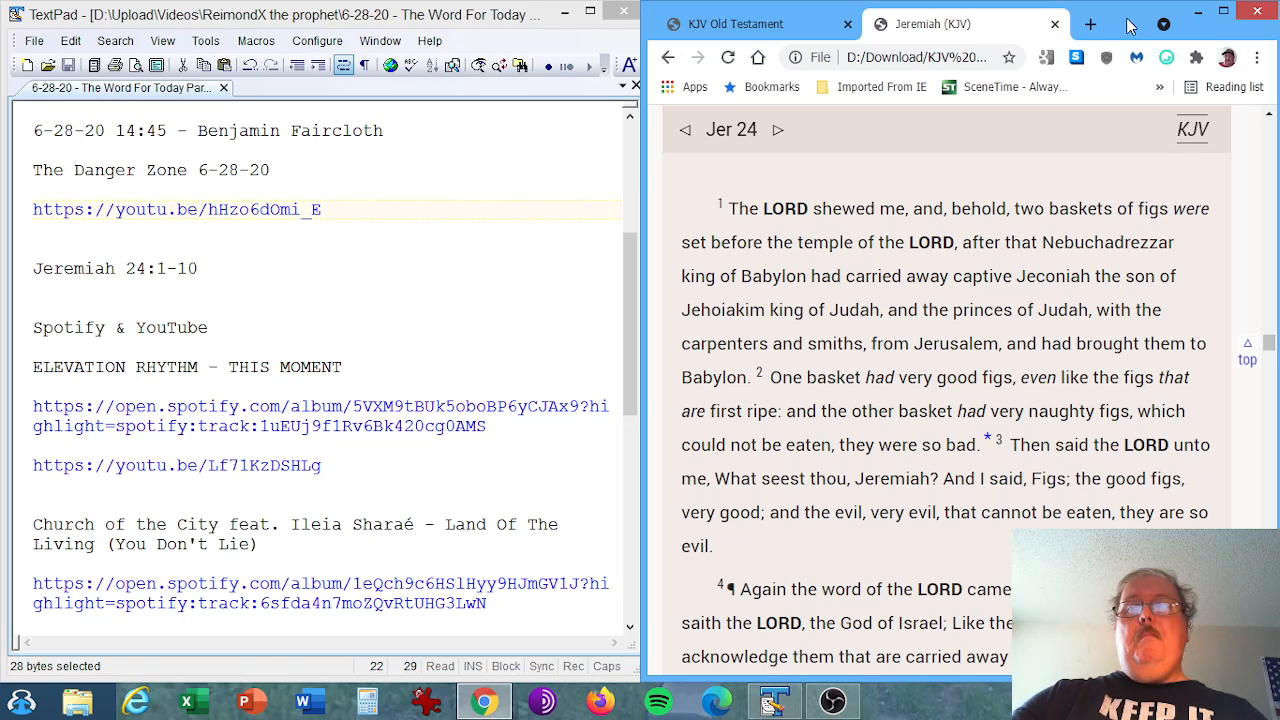
Step: Scroll through Jeremiah 24 verses 8–10 about the evil figs to the chapter's end
{"action": "scroll", "scroll_direction": "down", "scroll_amount": 3}
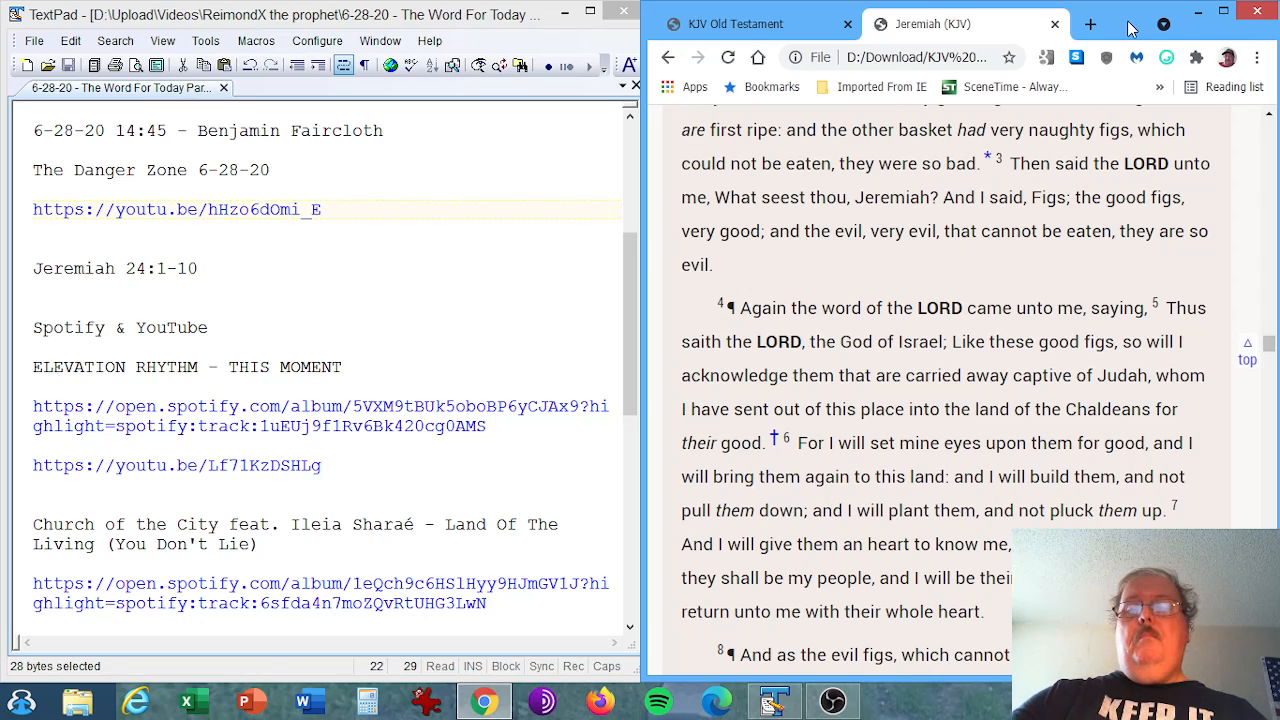
{"action": "scroll", "scroll_direction": "down", "scroll_amount": 3}
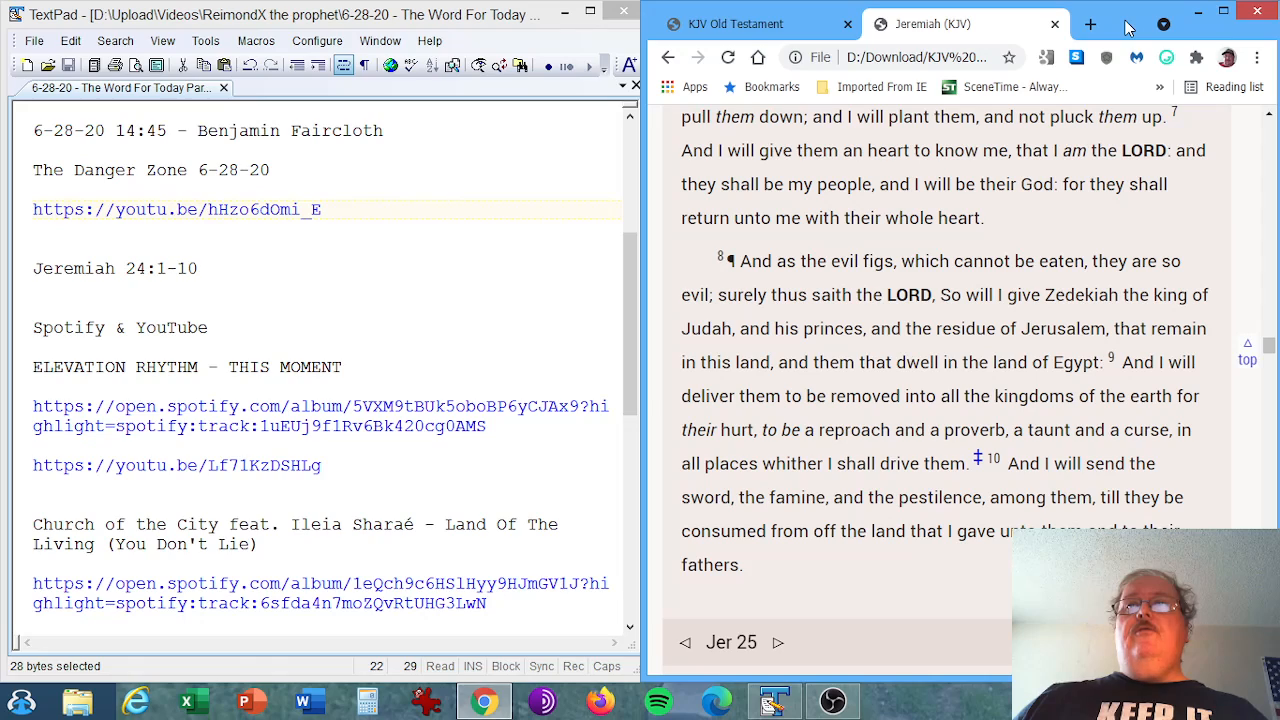
{"action": "scroll", "scroll_direction": "down", "scroll_amount": 3}
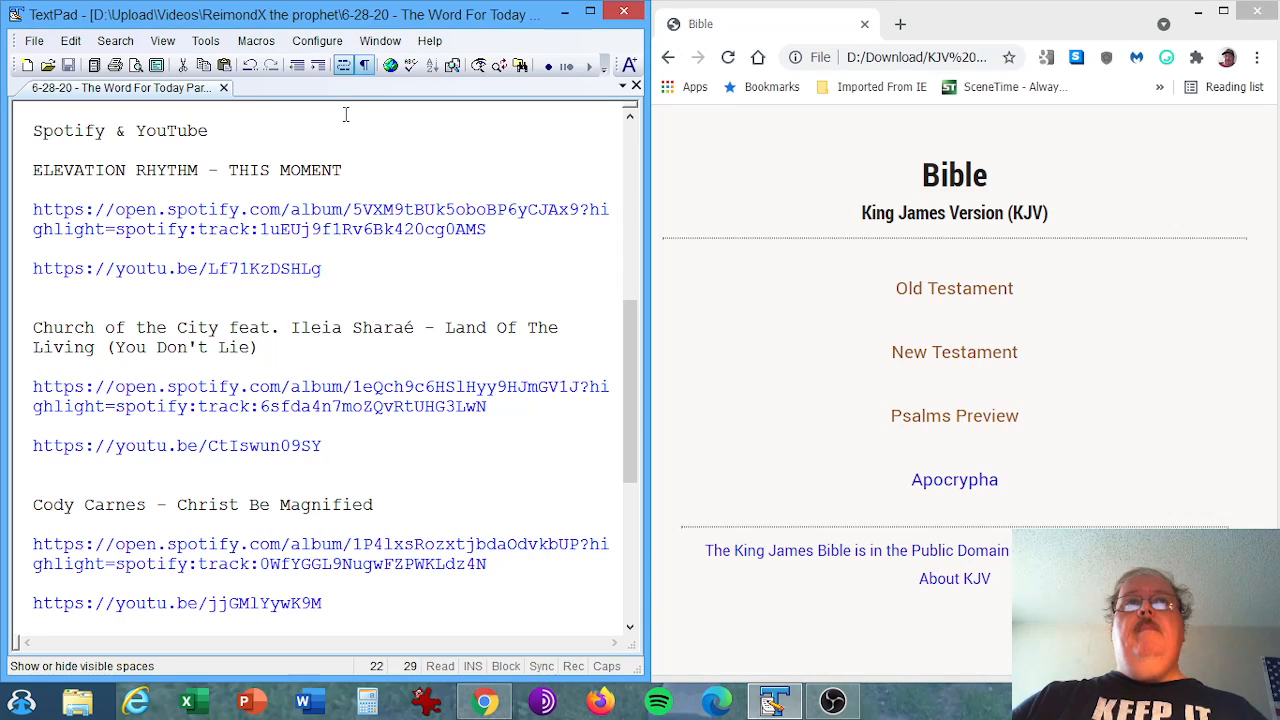
{"action": "left_click_drag", "start_coordinate": [32, 210], "coordinate": [312, 228]}
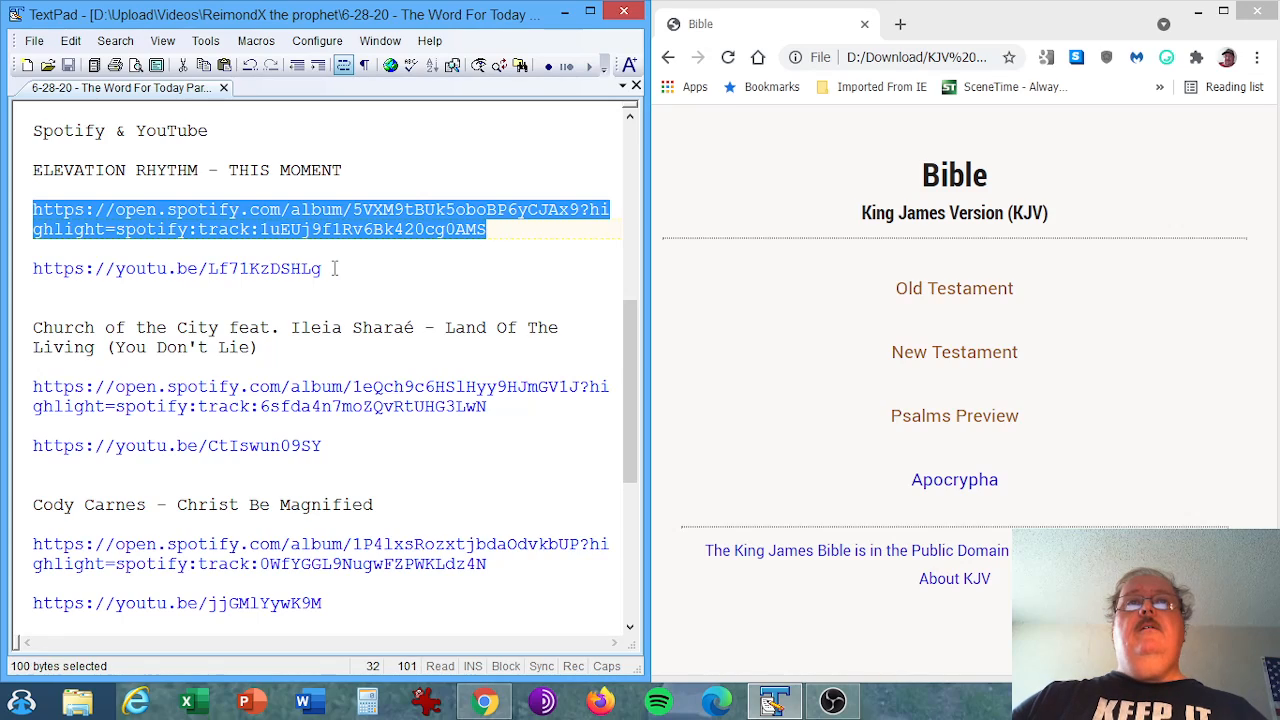
{"action": "double_click", "coordinate": [46, 268]}
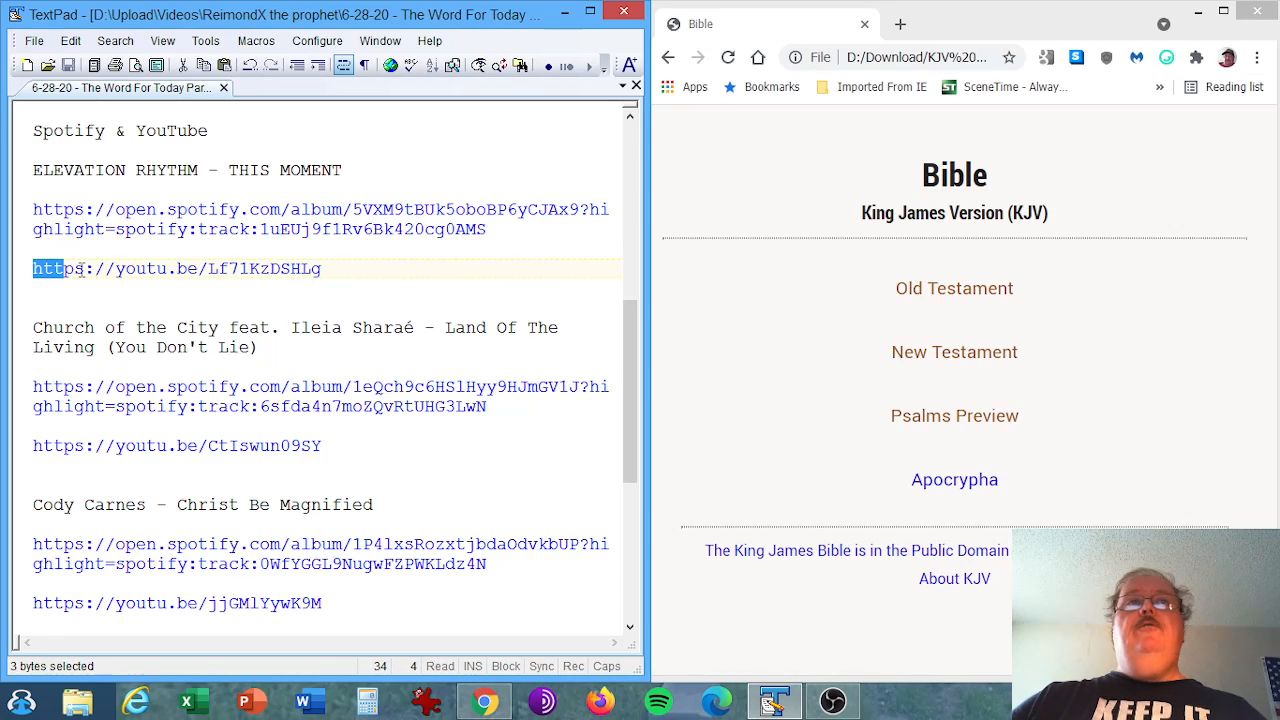
{"action": "left_click_drag", "start_coordinate": [32, 268], "coordinate": [320, 268]}
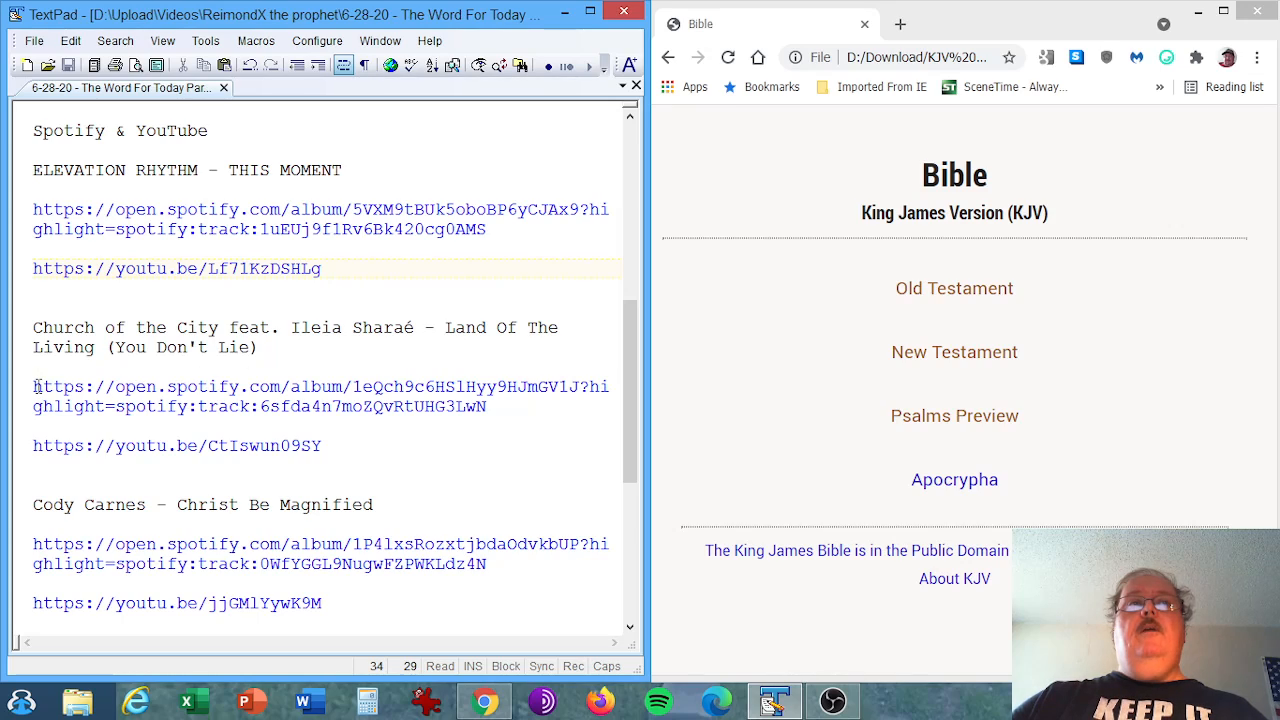
{"action": "left_click_drag", "start_coordinate": [32, 388], "coordinate": [488, 406]}
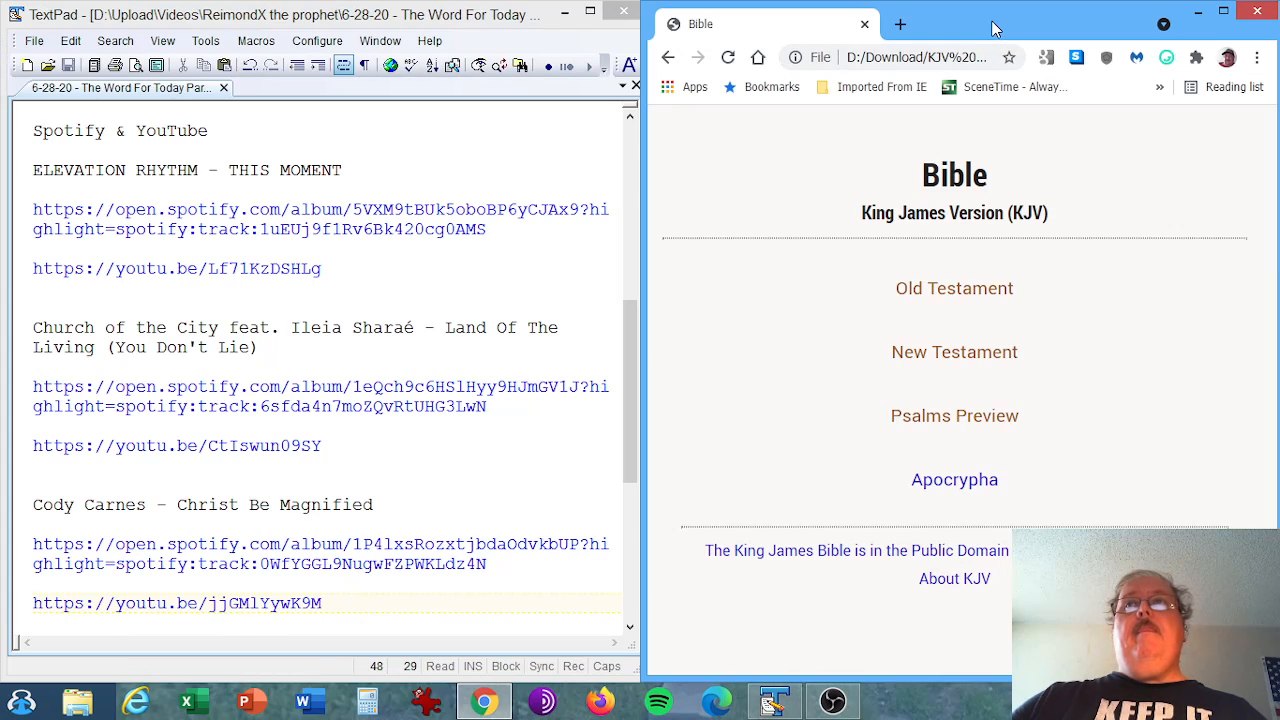
{"action": "scroll", "scroll_direction": "down", "scroll_amount": 3}
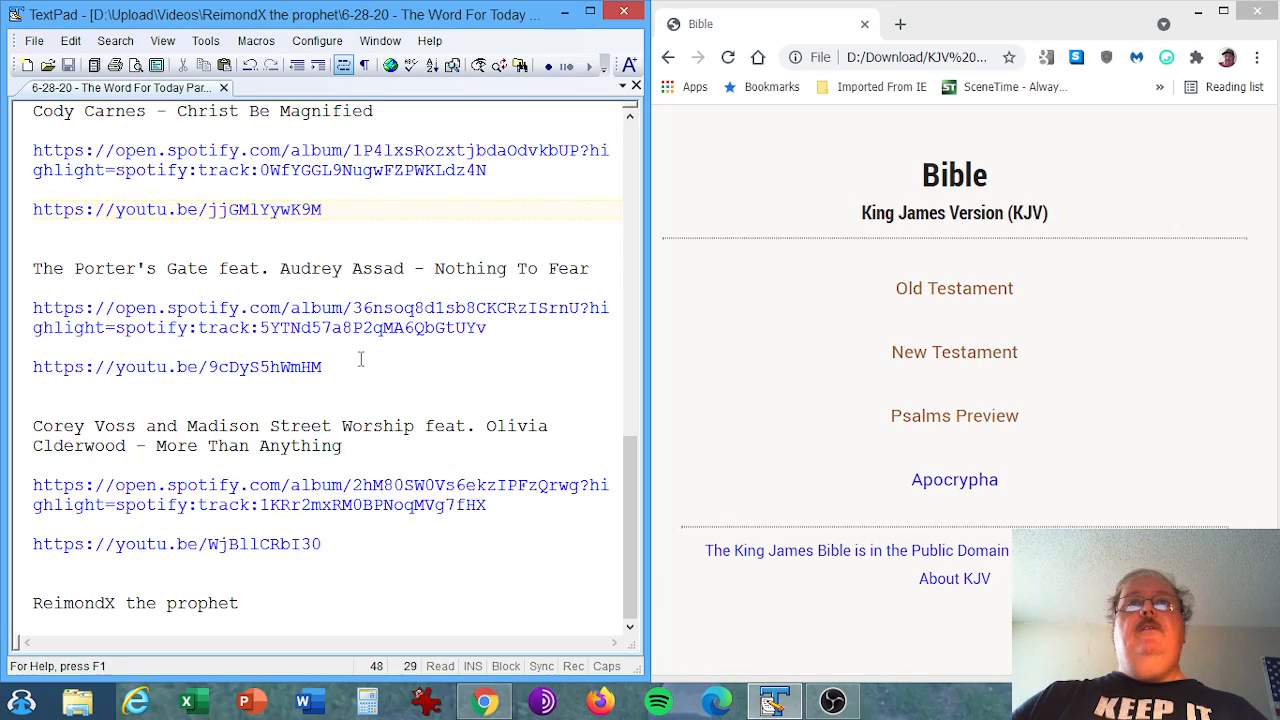
{"action": "left_click", "coordinate": [322, 210]}
{"action": "type", "text": "a"}
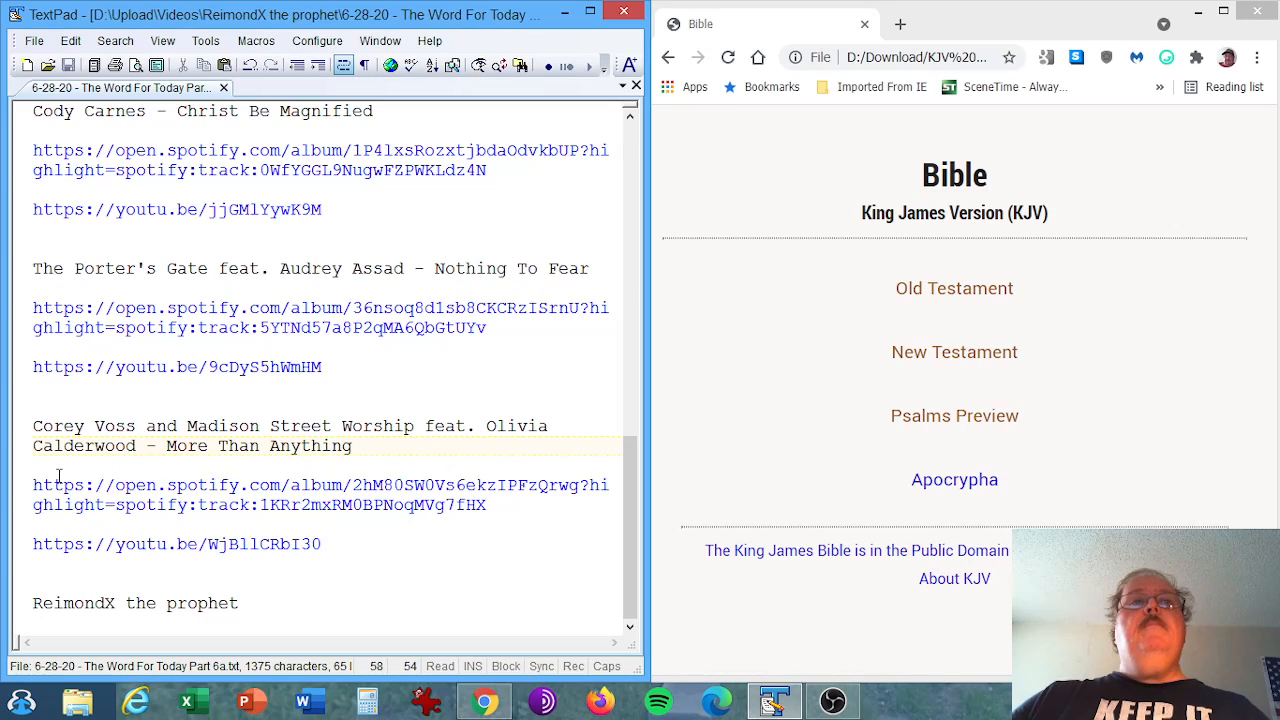
{"action": "left_click_drag", "start_coordinate": [32, 486], "coordinate": [148, 504]}
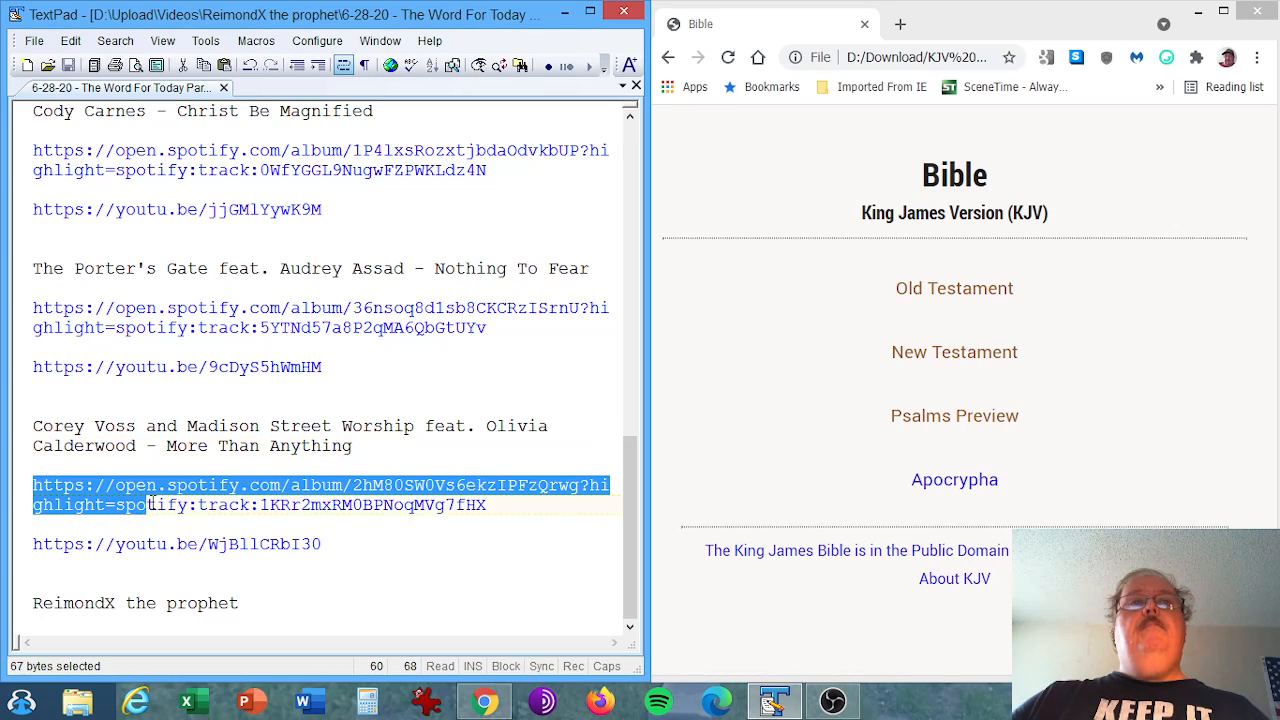